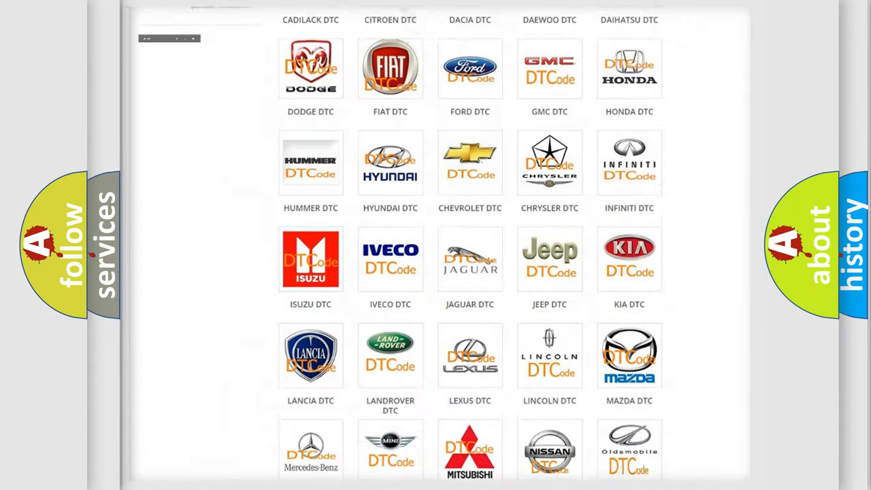
Open the Jeep DTC page and scroll through its trouble-code list, back to the top.
scroll(up, 3)
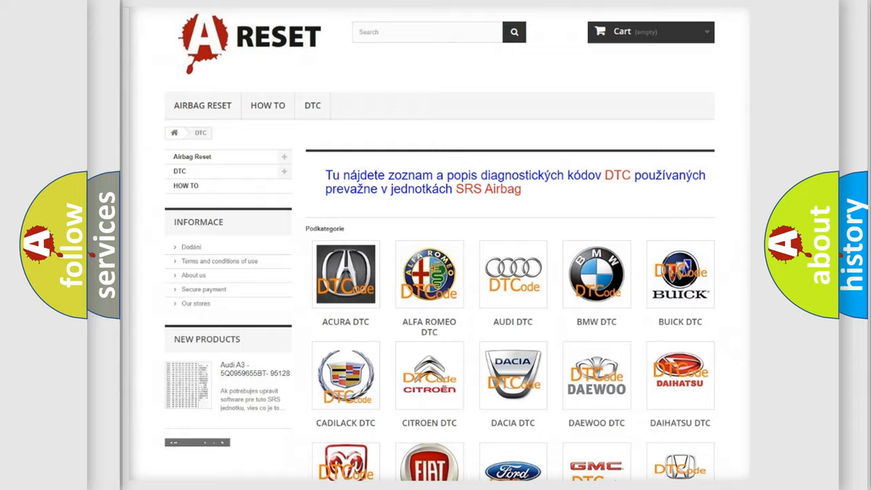
scroll(down, 3)
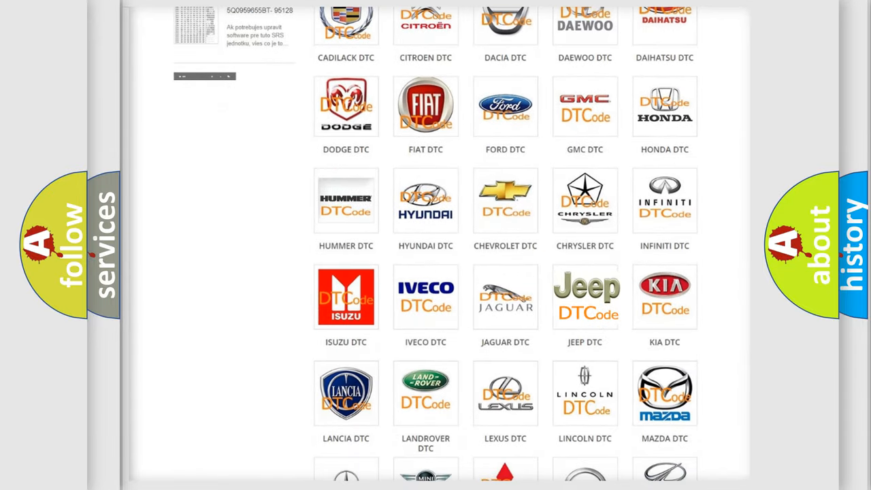
click(585, 296)
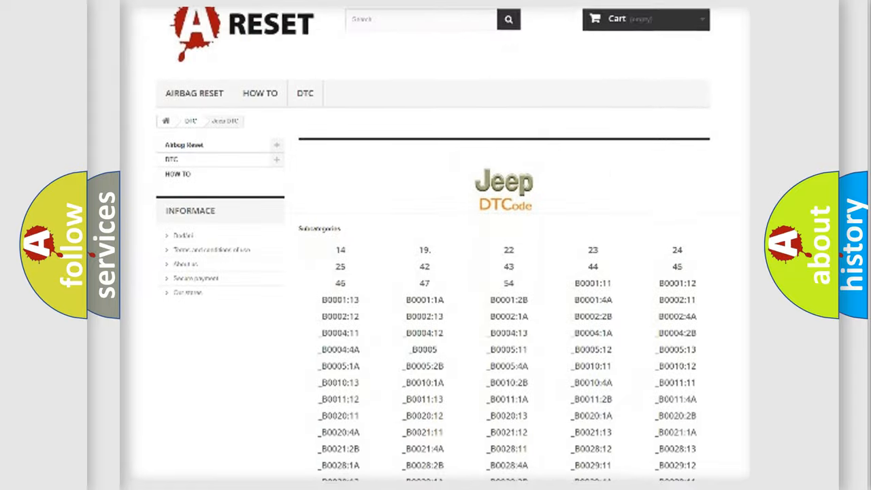
scroll(down, 3)
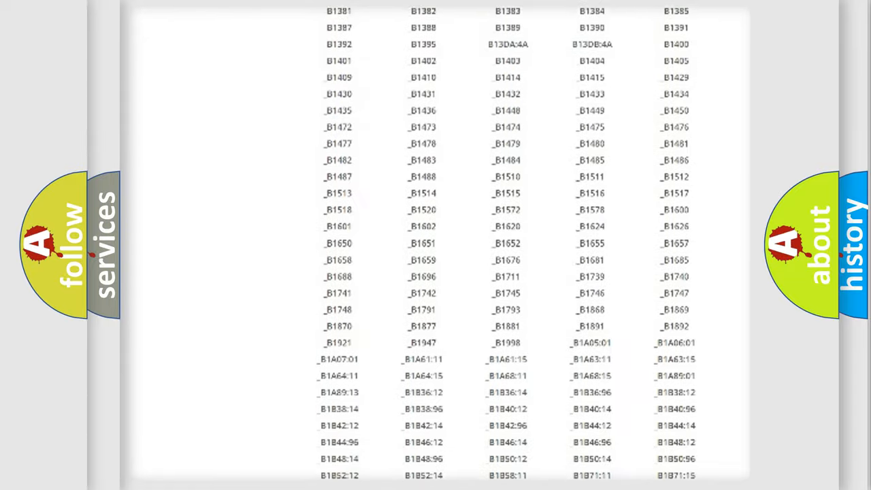
scroll(up, 3)
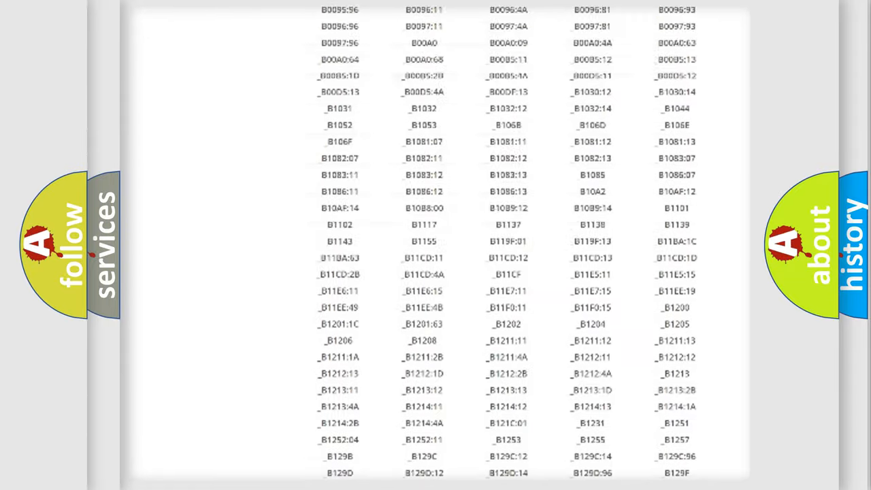
scroll(up, 3)
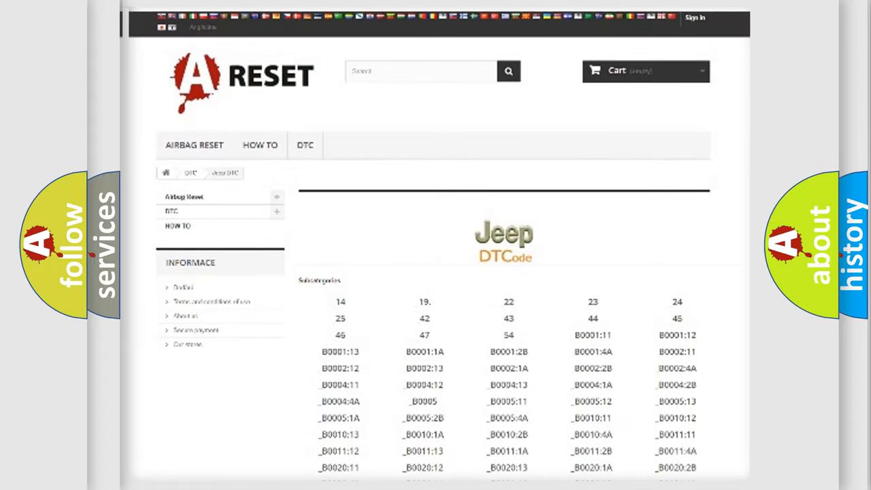